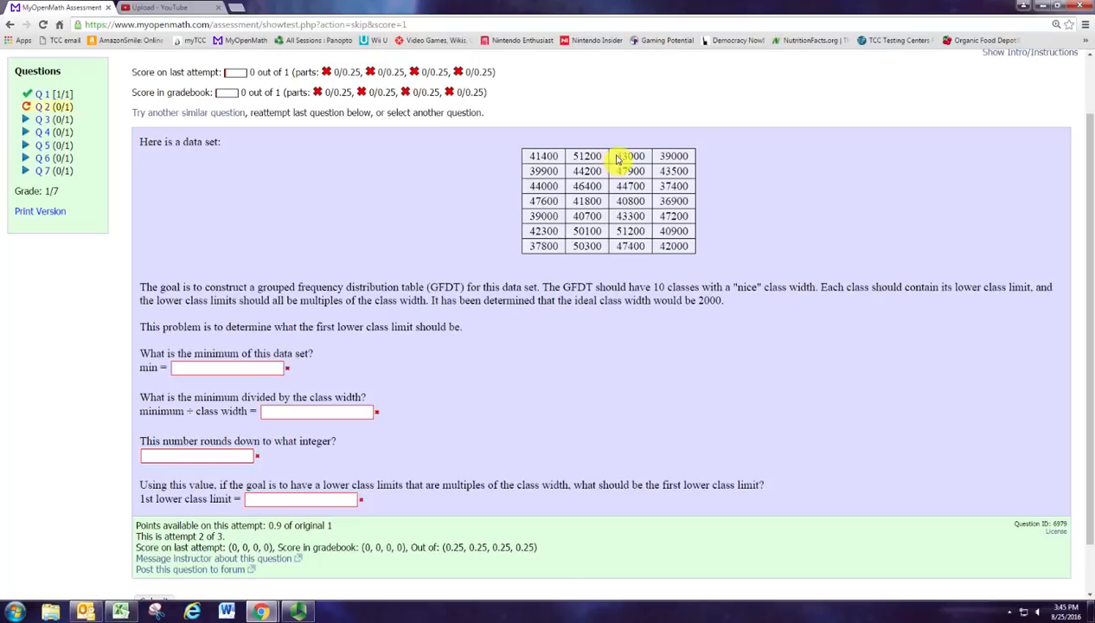
Enter 33000 as the minimum of the data set, the smallest value highlighted in the list.
double_click(629, 156)
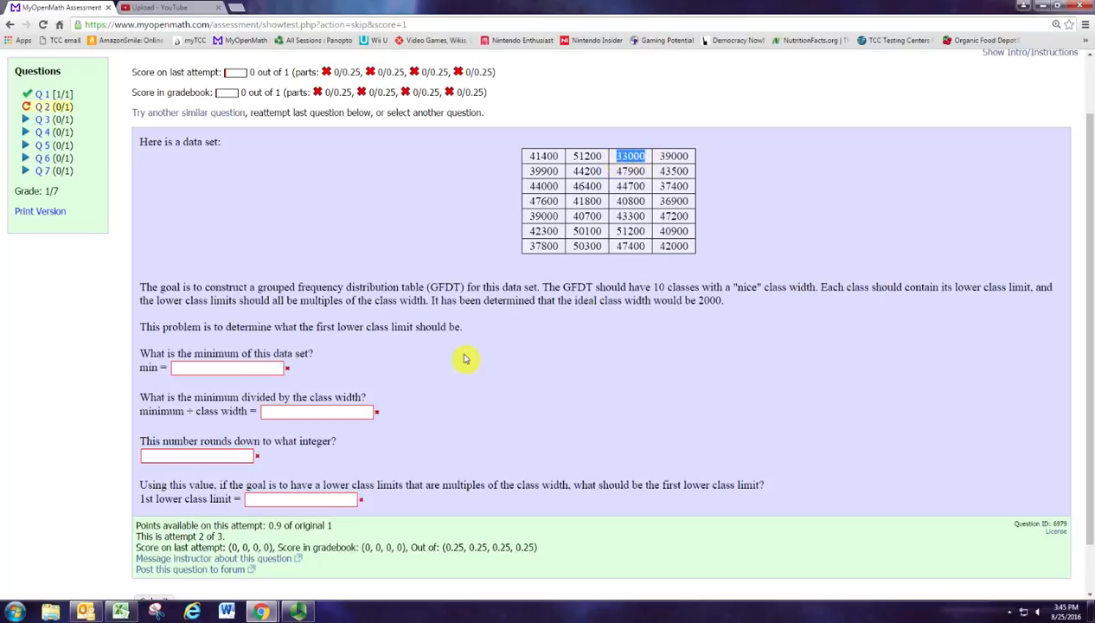
left_click(227, 367)
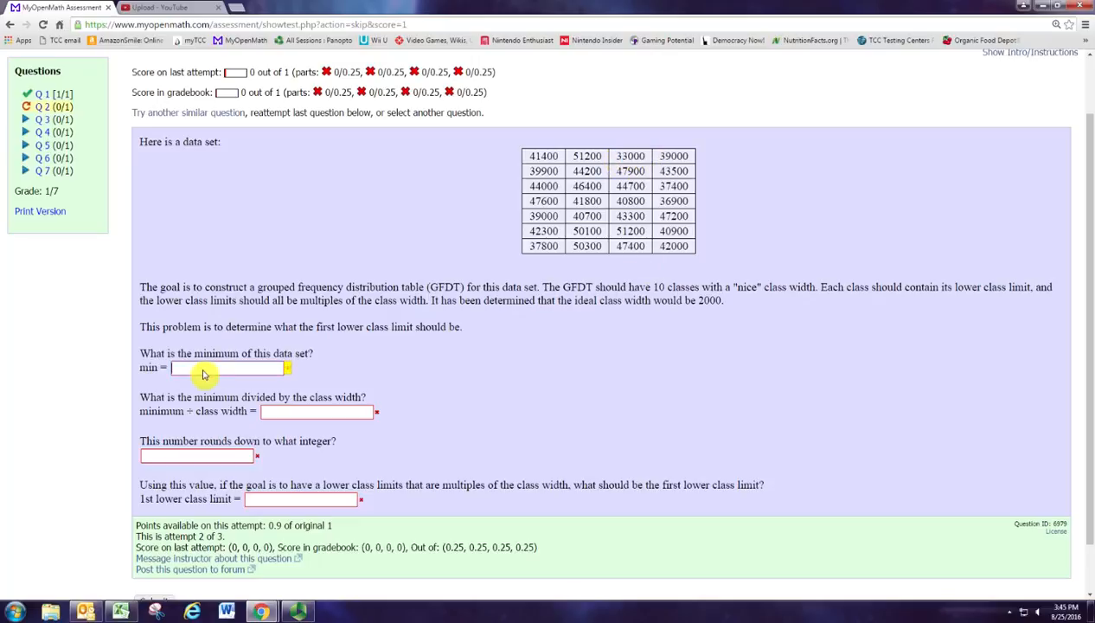
type("33000")
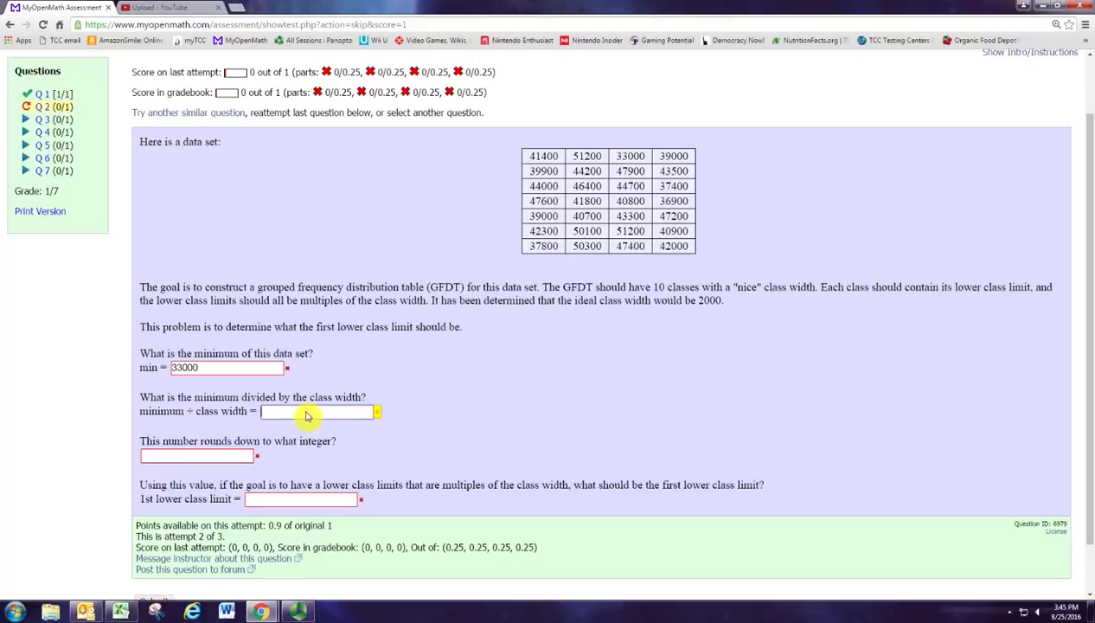
Enter 16.5 for minimum ÷ class width and 16 as its rounded-down integer.
type("16.5")
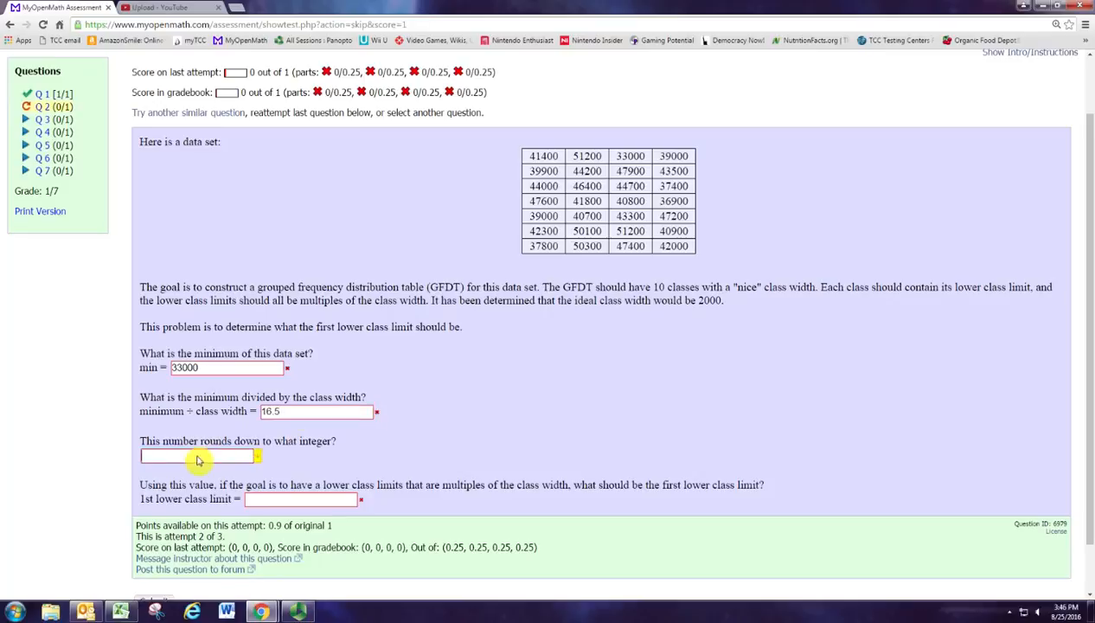
type("16")
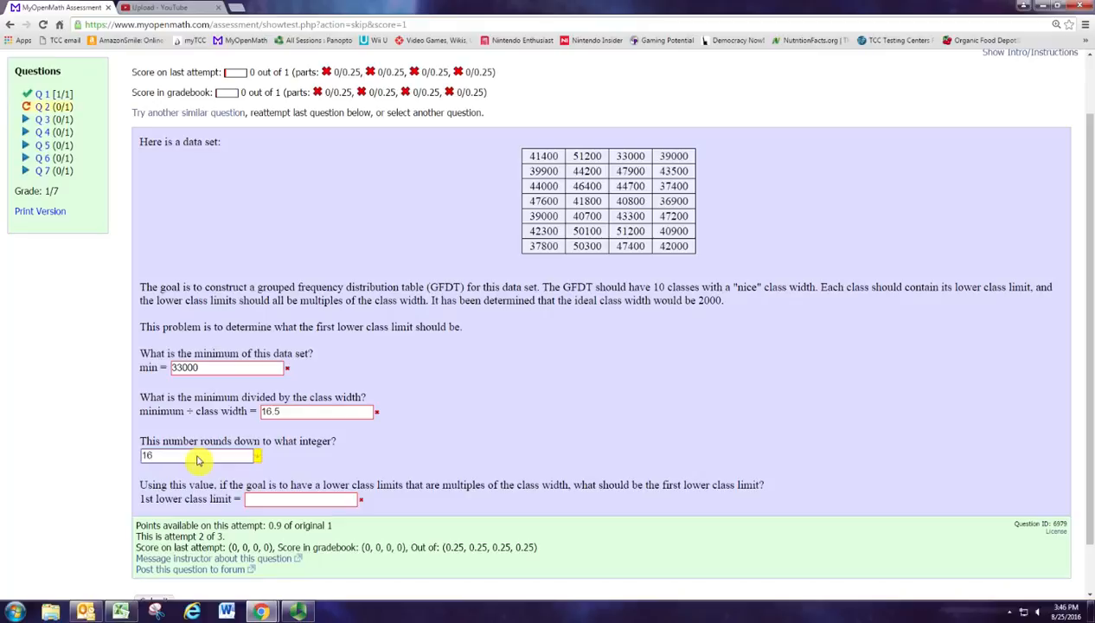
mouse_move(236, 457)
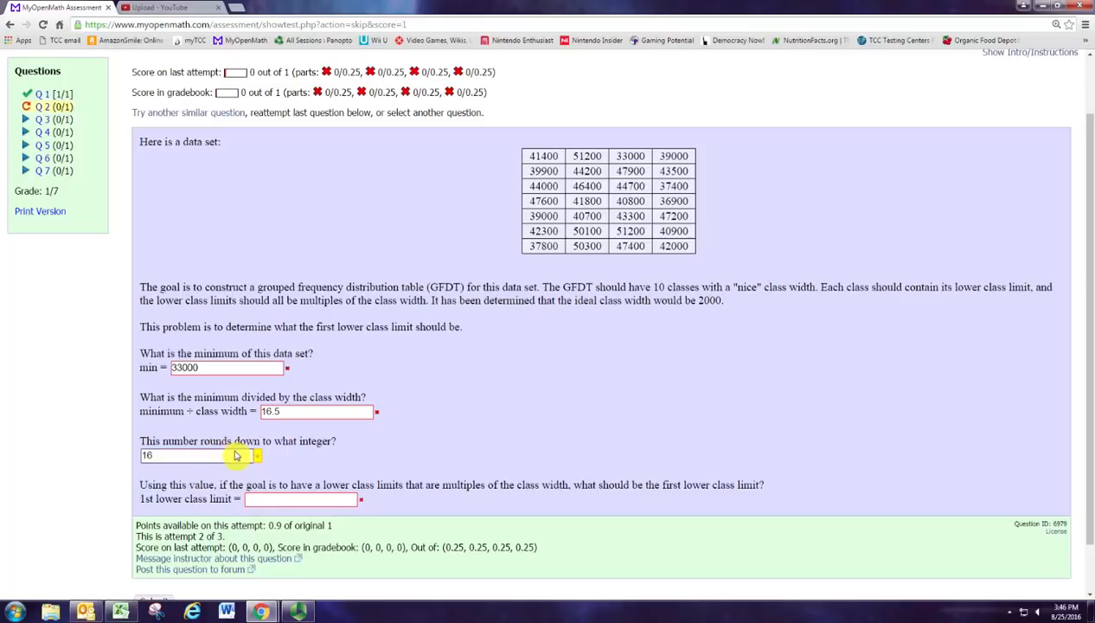
Enter 32000 as the first lower class limit, using the ideal class width 2000 from the problem.
type("32000")
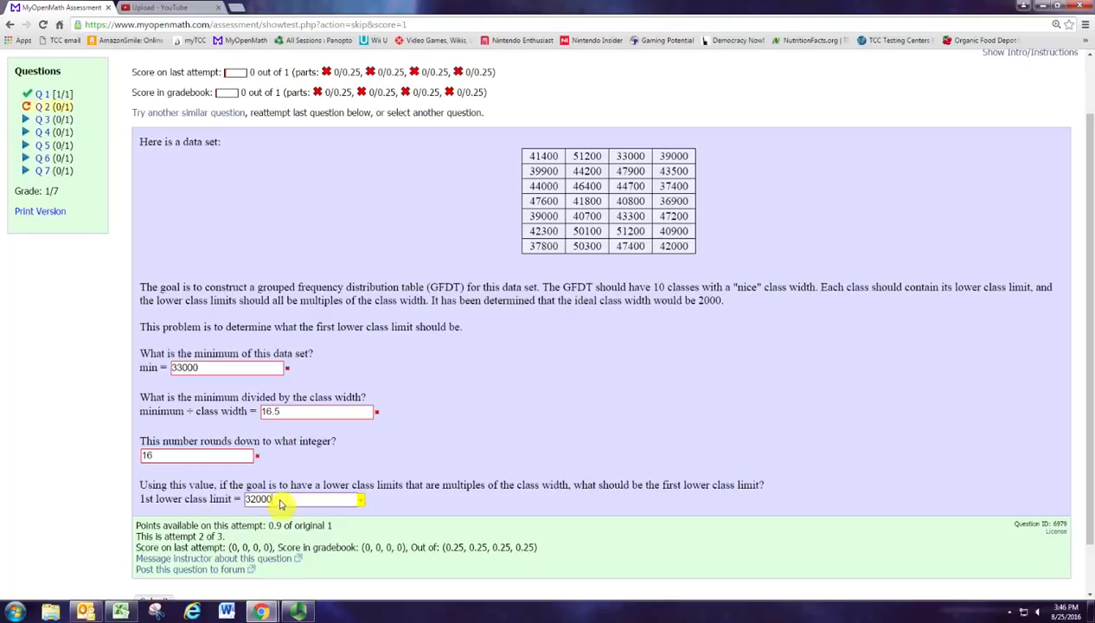
mouse_move(707, 304)
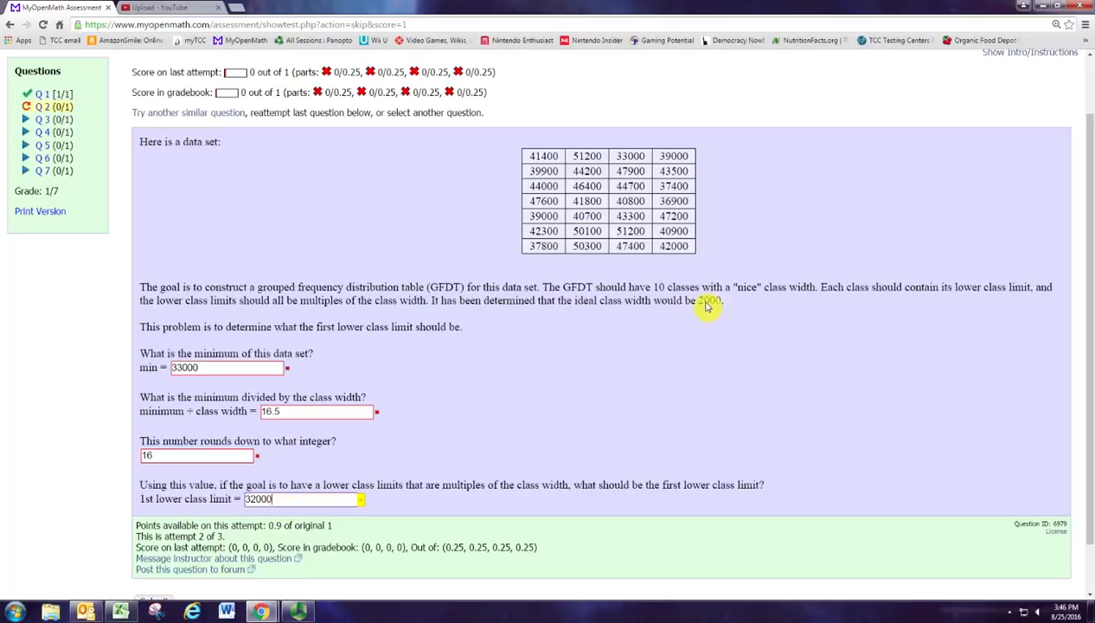
double_click(708, 301)
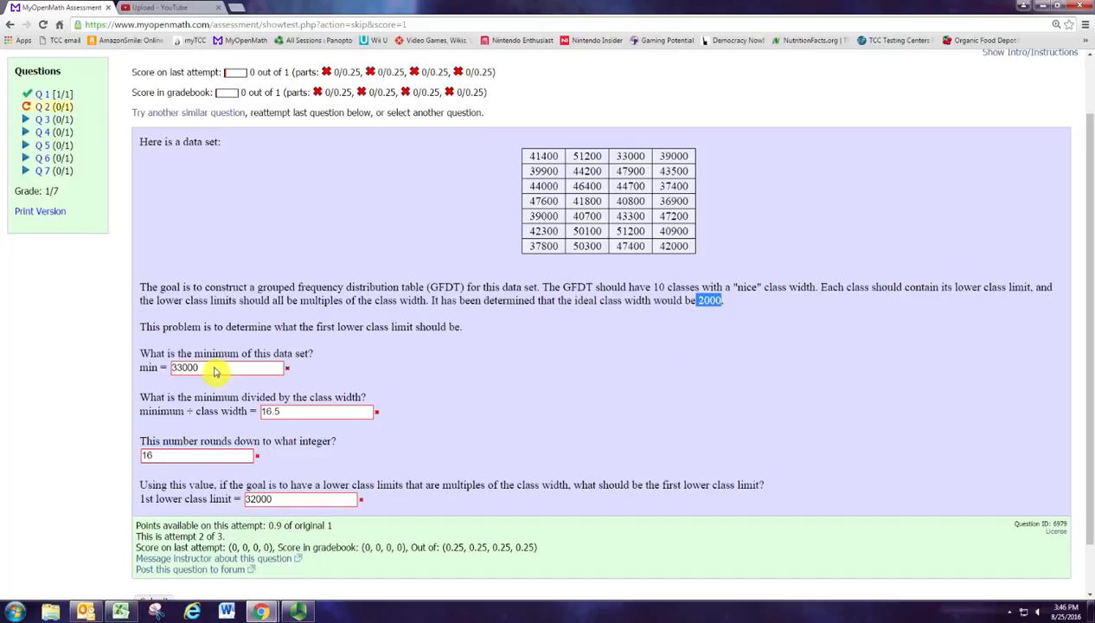
mouse_move(207, 367)
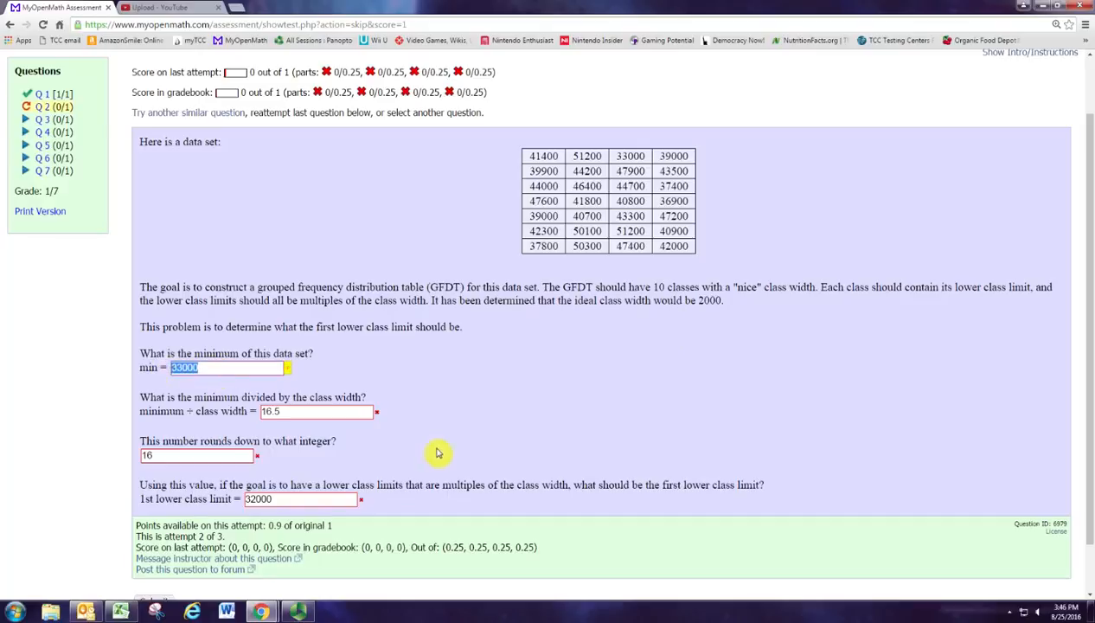
mouse_move(386, 446)
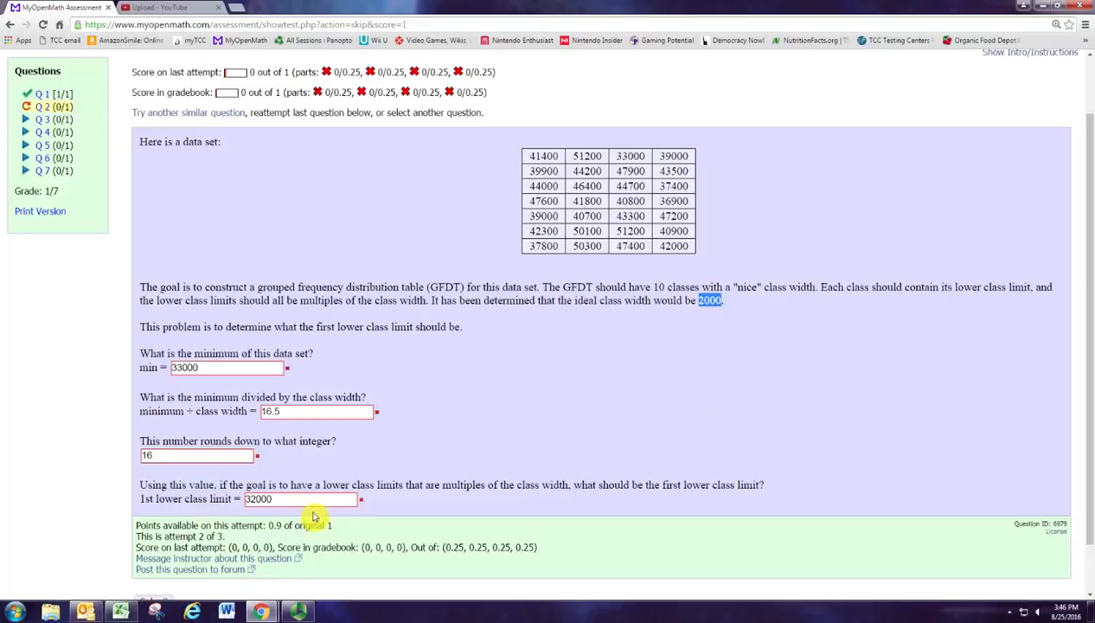
scroll("down", 3)
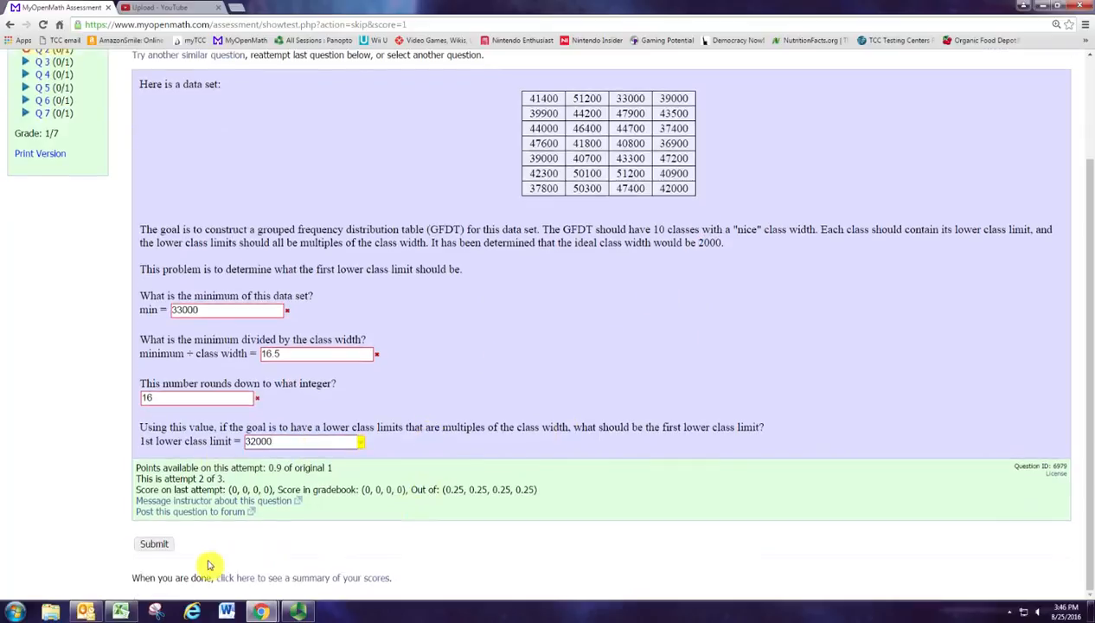